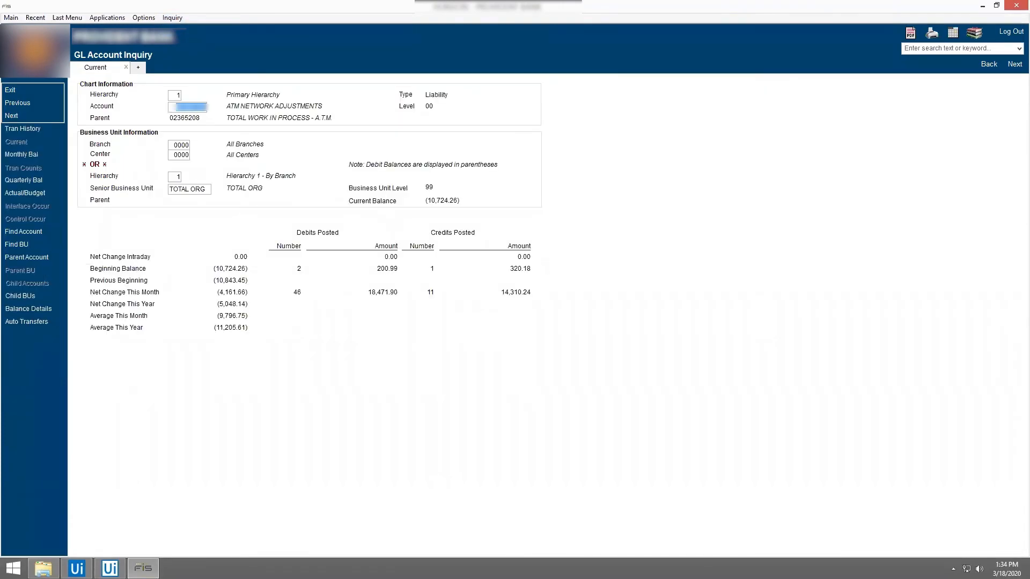
Step: Check the ATM Network Adjustments GL balance and save the adjustment transaction report as Excel
click(23, 128)
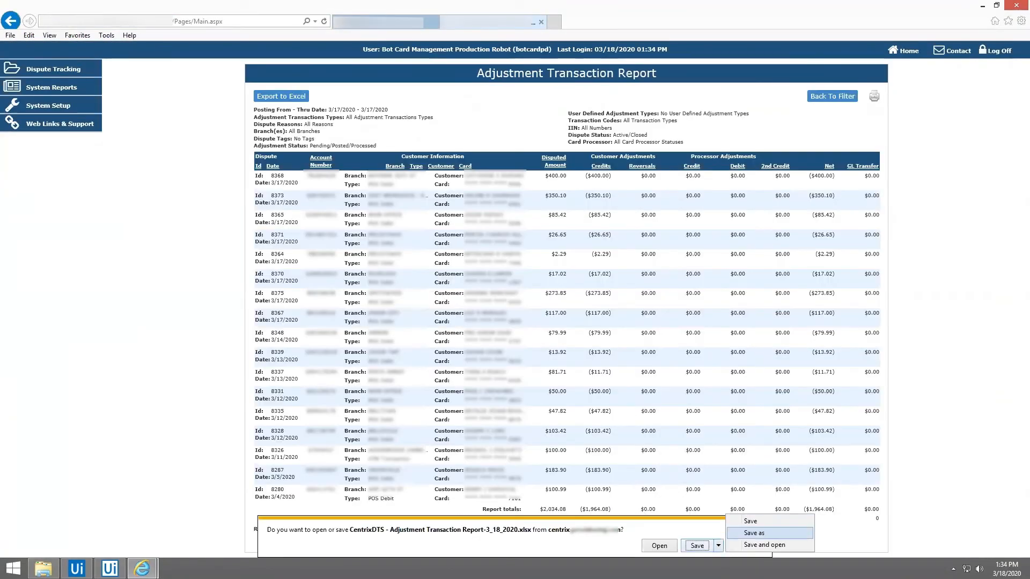
click(754, 532)
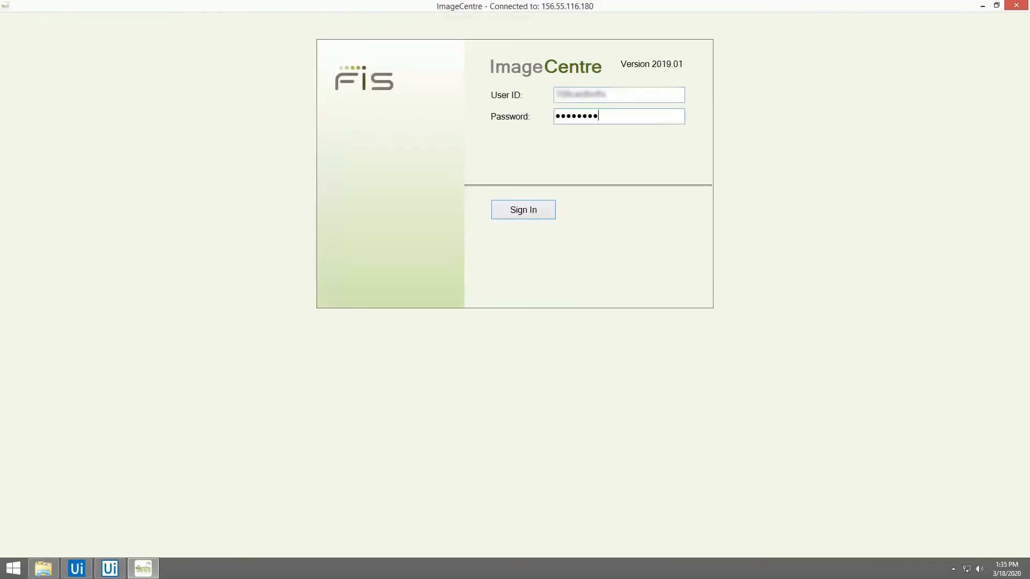
Step: Sign in, open the 17-Mar-2020 ICINSETTLMT settlement report and save it as text
click(523, 210)
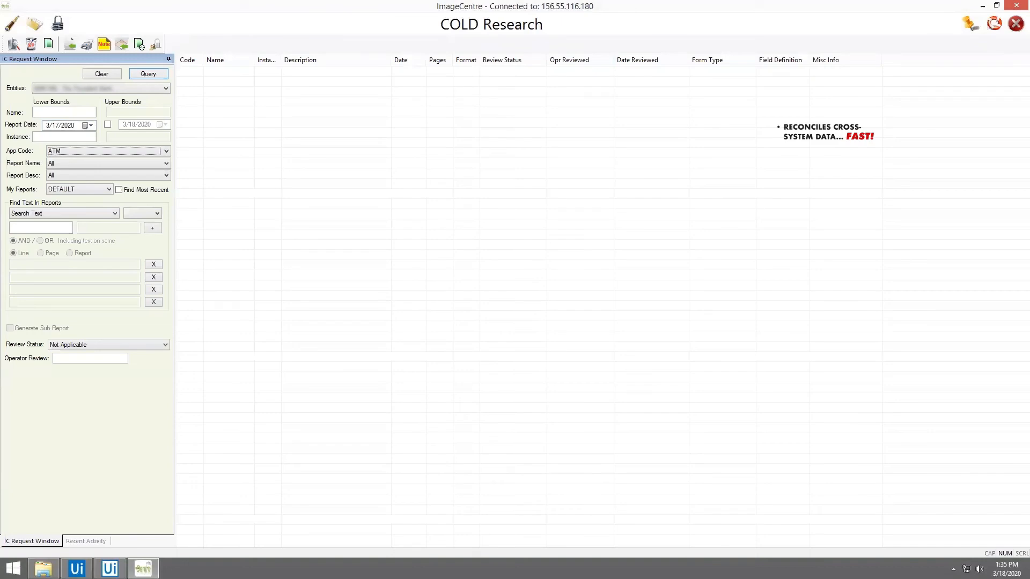
click(148, 73)
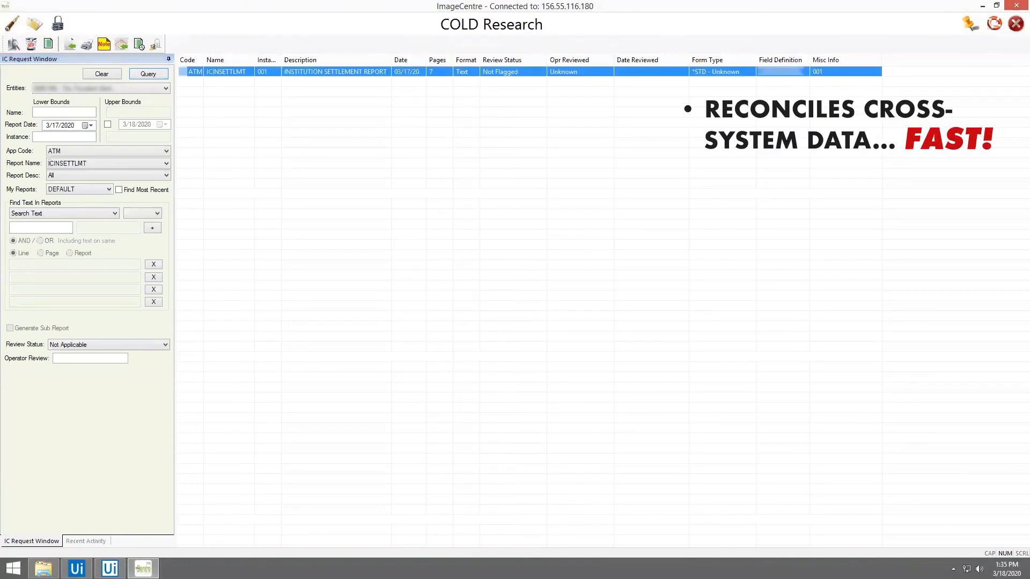
double_click(335, 71)
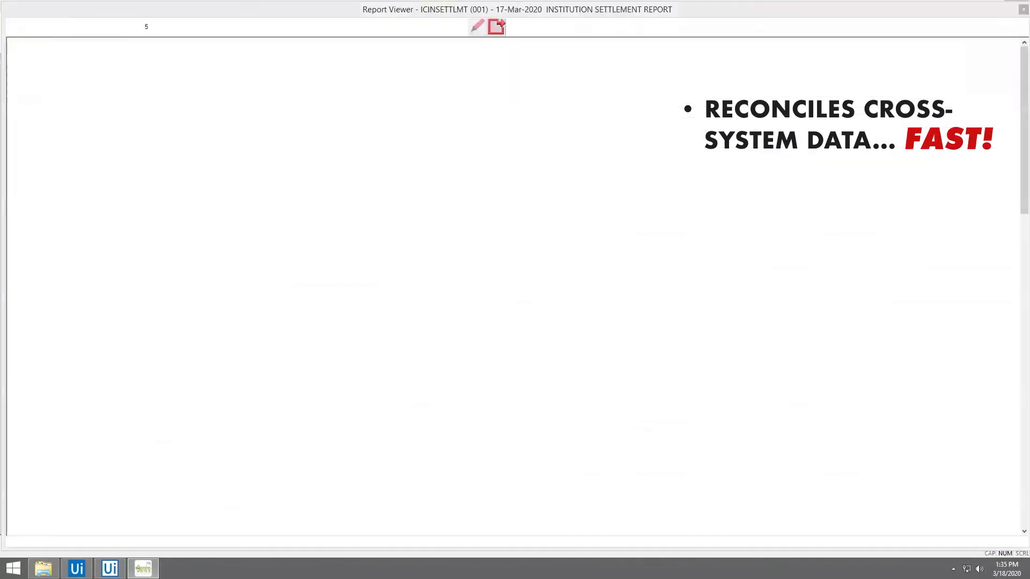
click(497, 27)
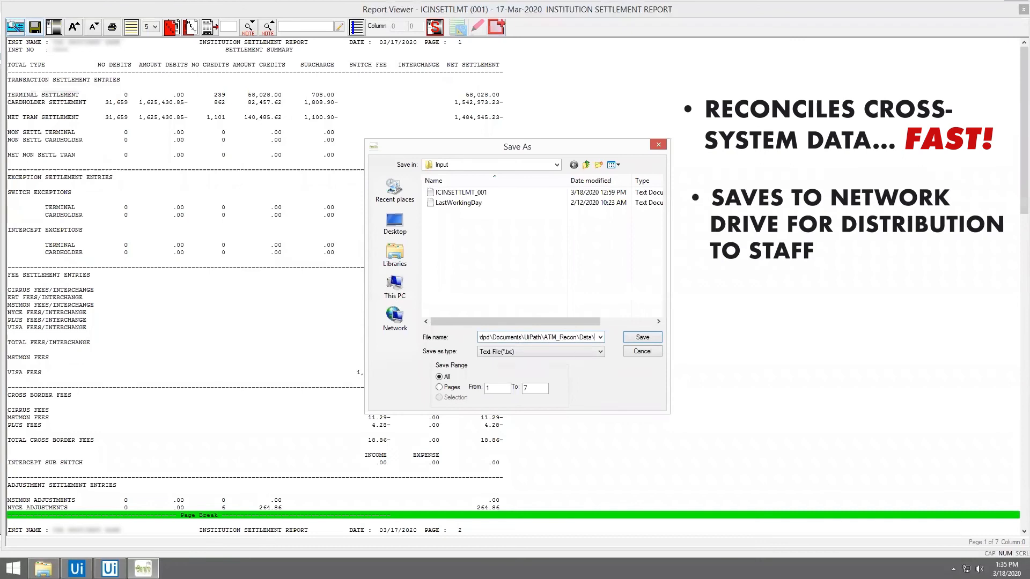
click(641, 337)
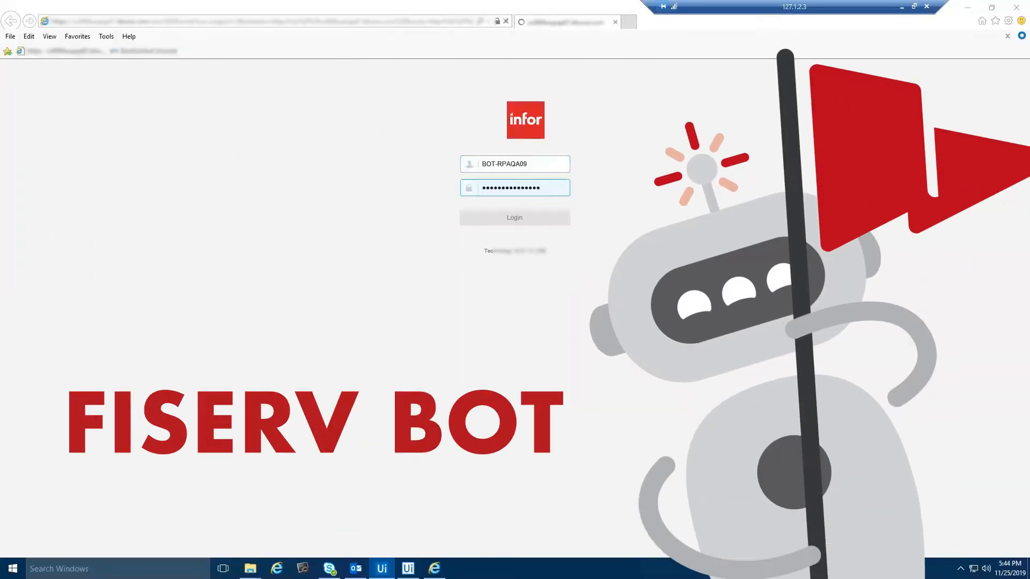
Step: Sign in to Lawson and save the GL256 output for job GL100710 as GL256.csv
click(514, 217)
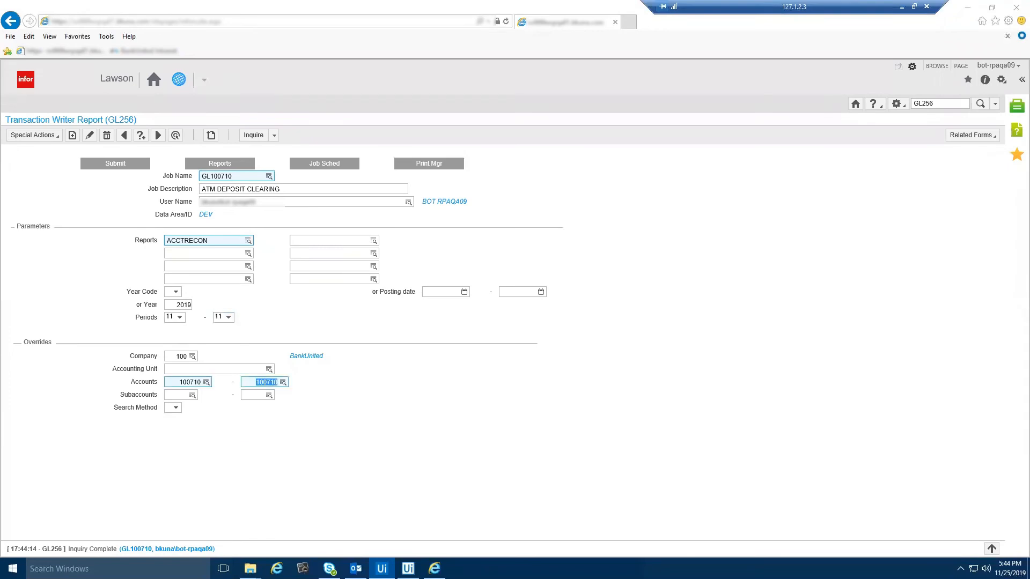
click(428, 163)
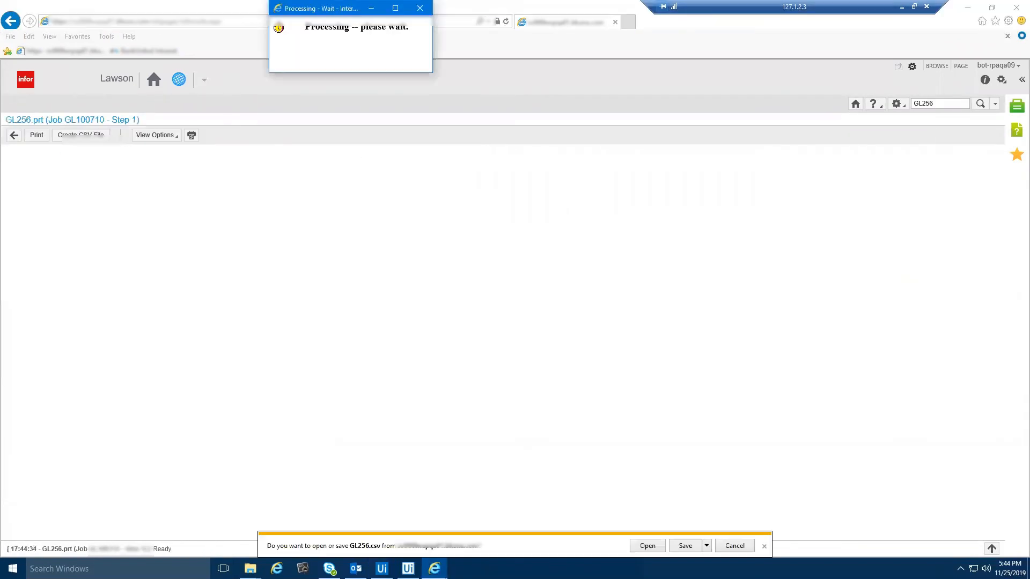
click(684, 546)
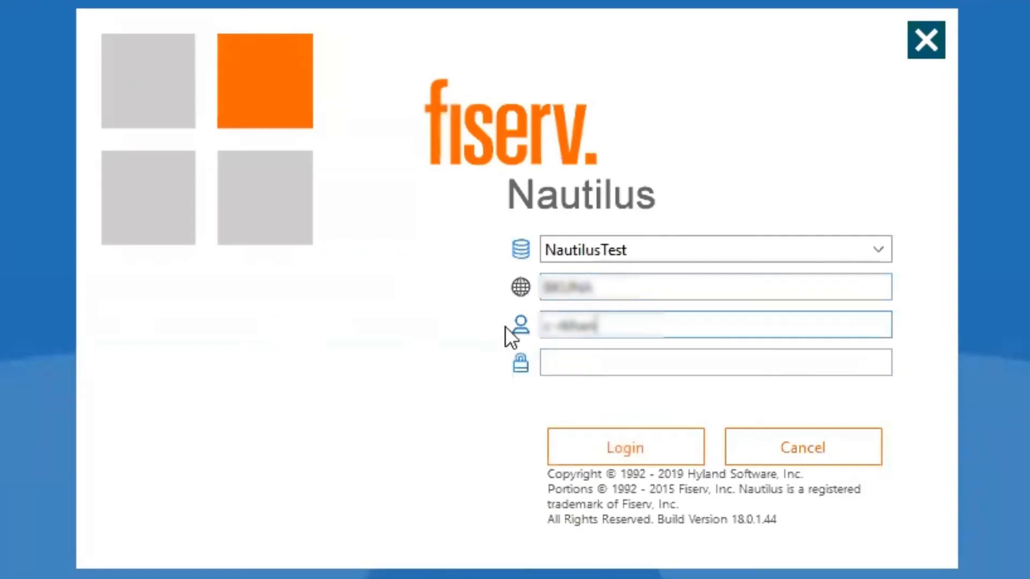
Step: Log in, find the 11/25/2019 IF67 Balancing Recap Report and send it to a PDF file
click(623, 447)
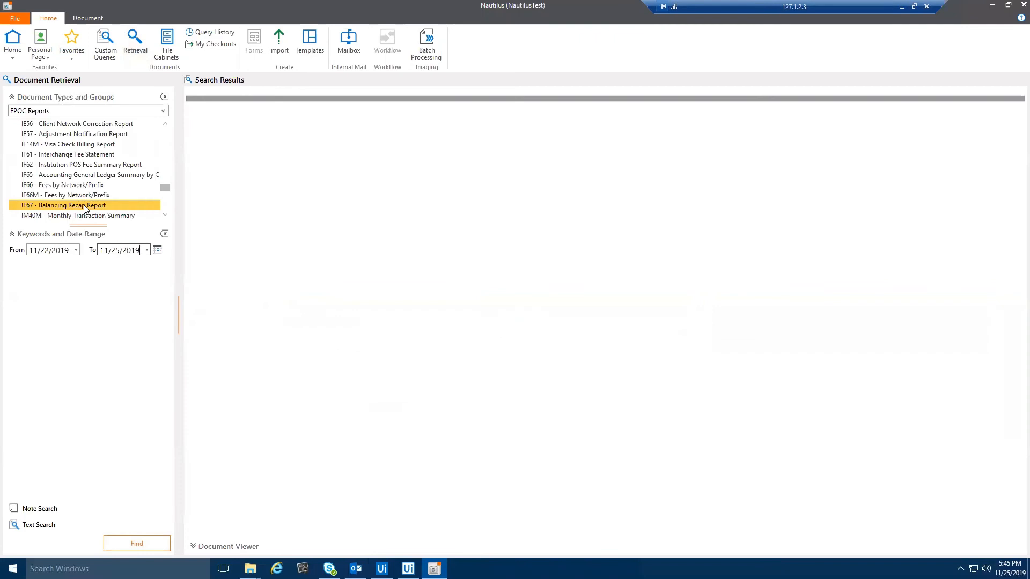
click(137, 543)
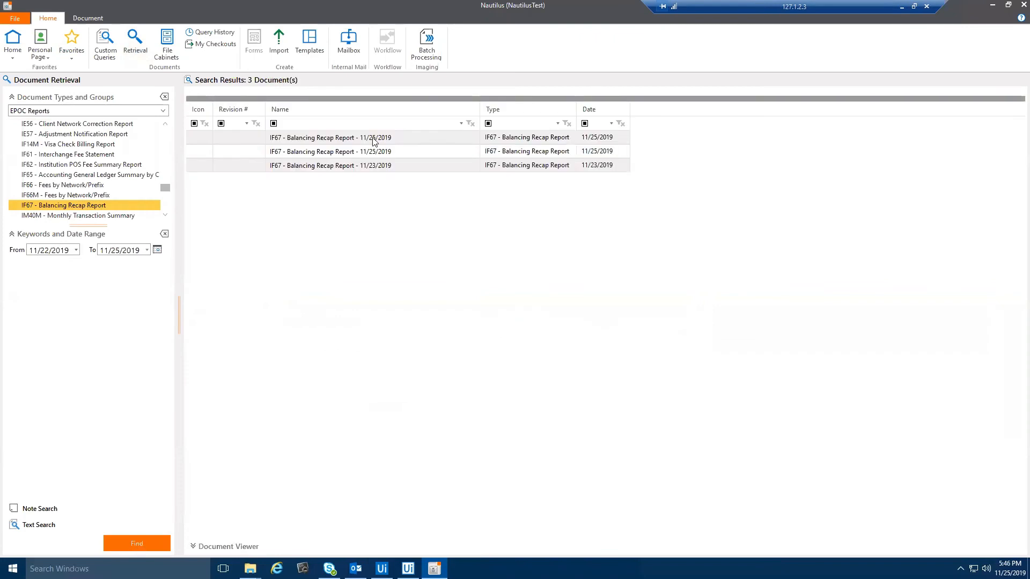
double_click(330, 137)
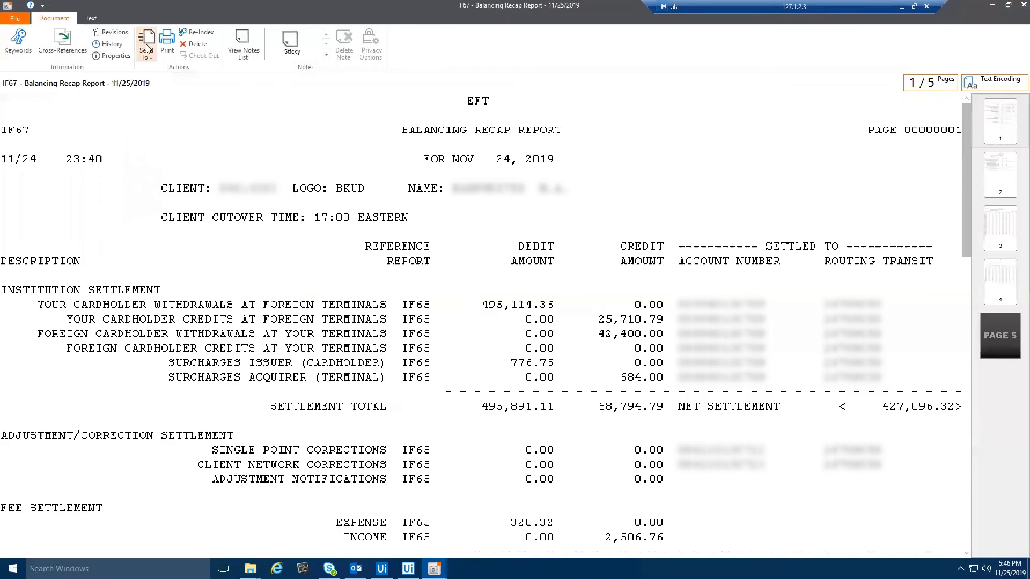
click(145, 44)
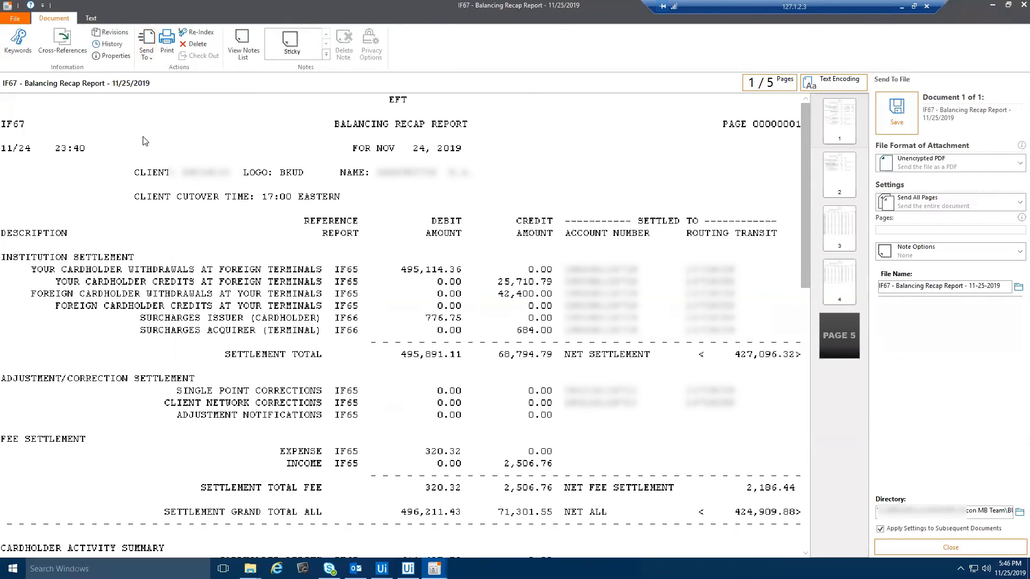
click(433, 569)
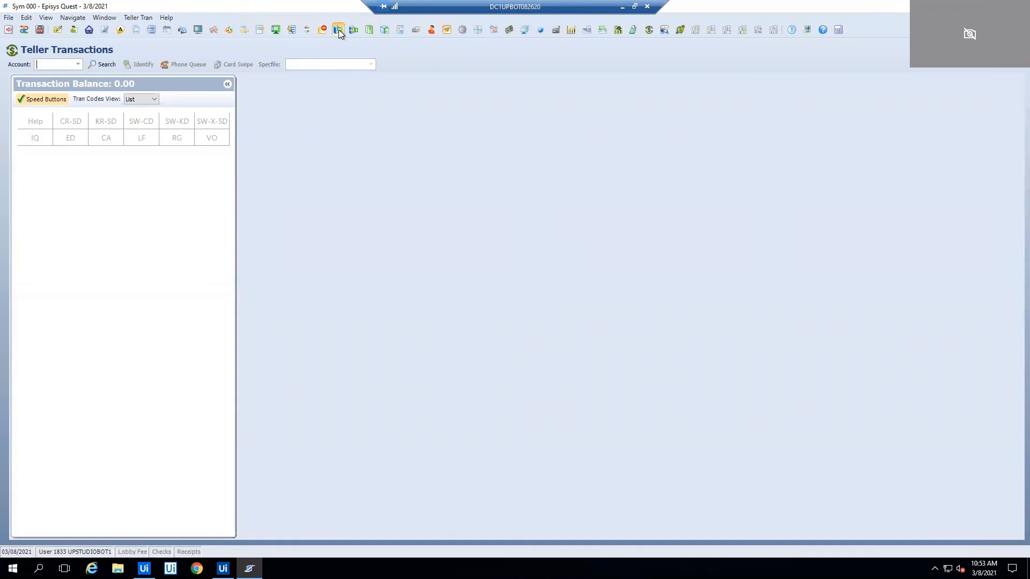
Step: Show 03/05/2021 ATM clearing GL transaction history, then list the last few reports in Print Control
click(338, 30)
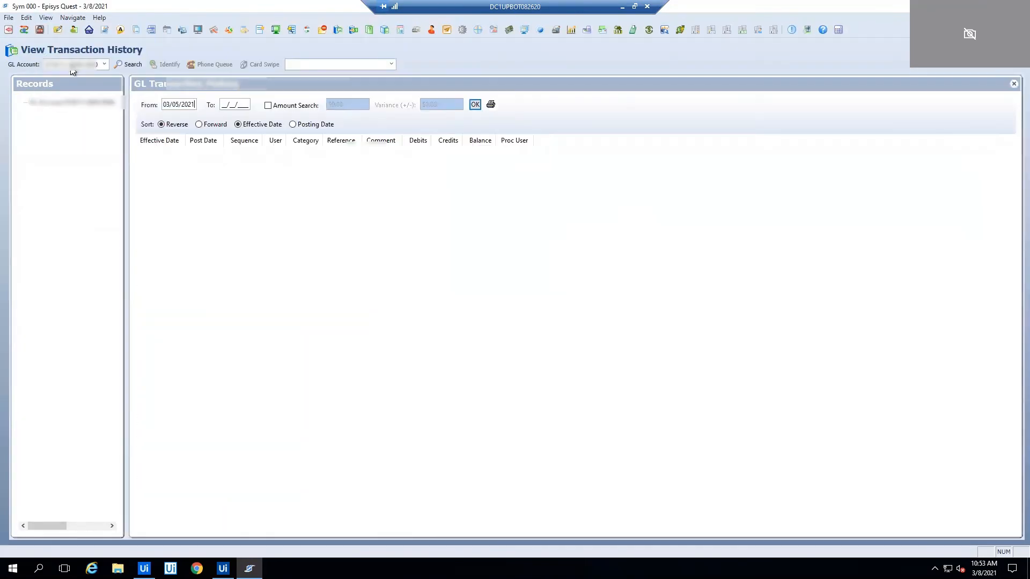
click(474, 105)
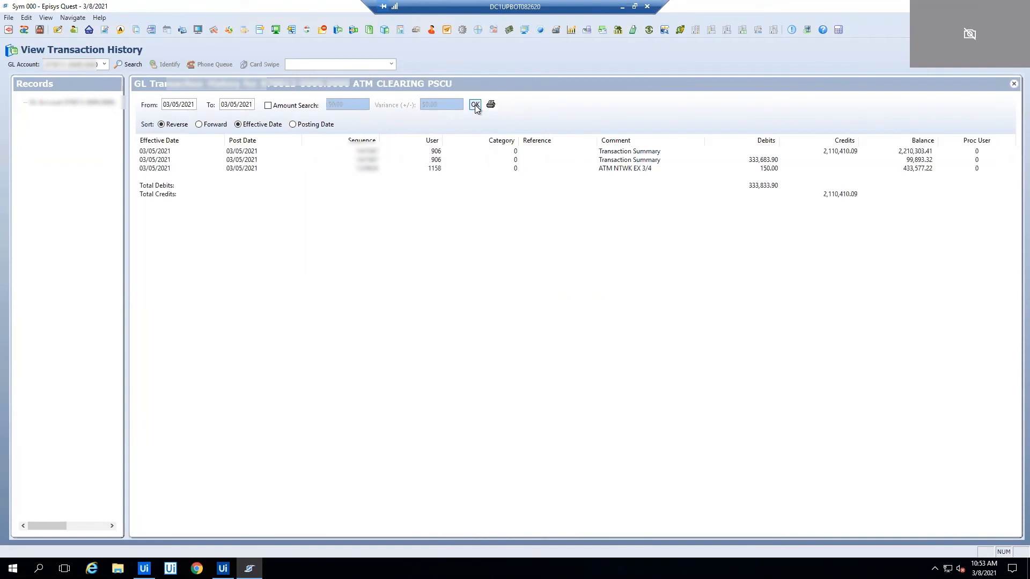
click(490, 105)
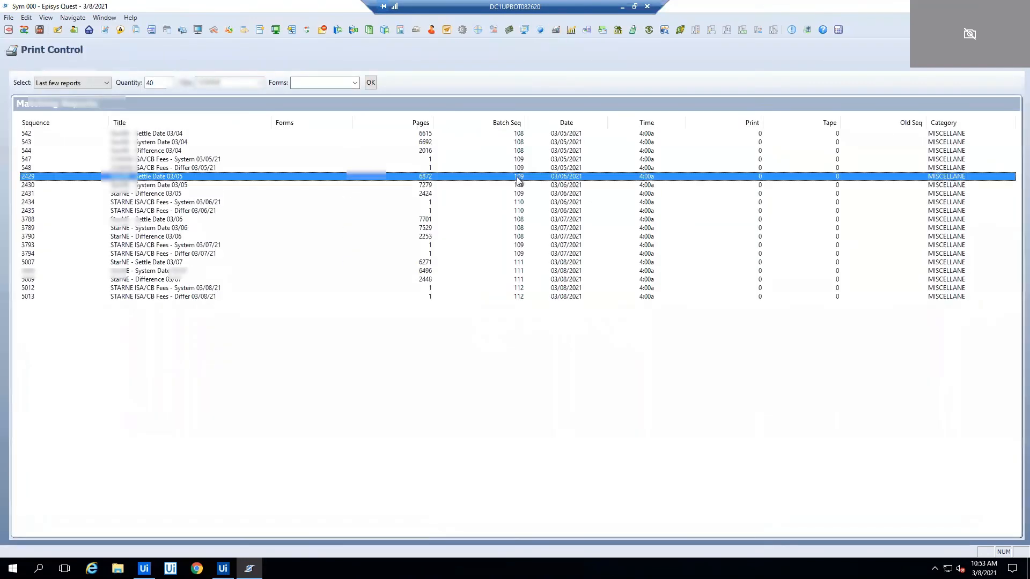